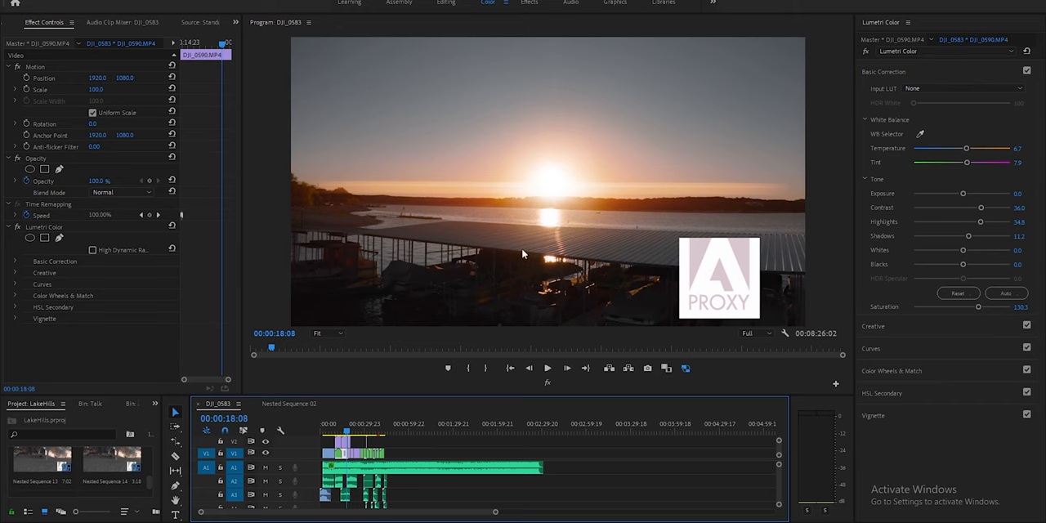
{"action": "mouse_move", "coordinate": [463, 511]}
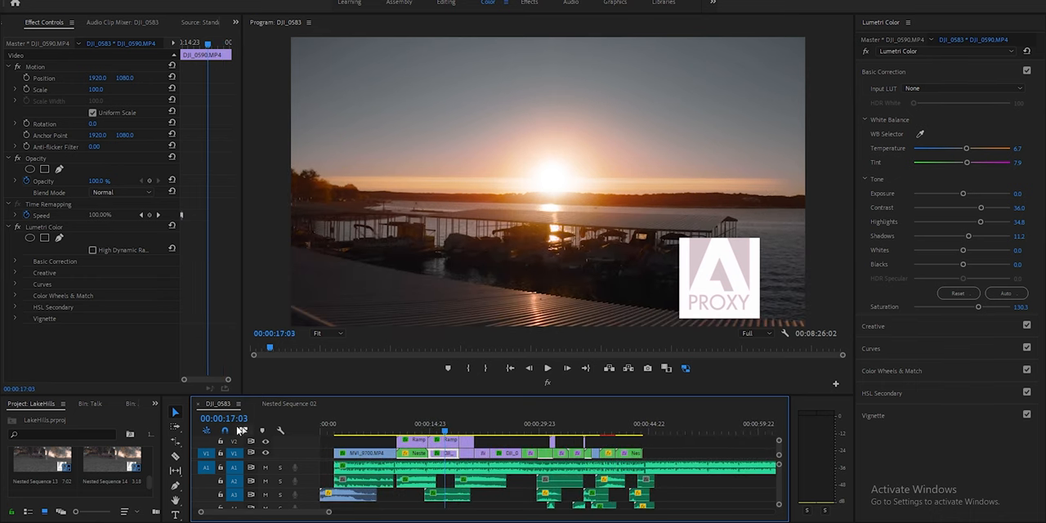
{"action": "mouse_move", "coordinate": [270, 463]}
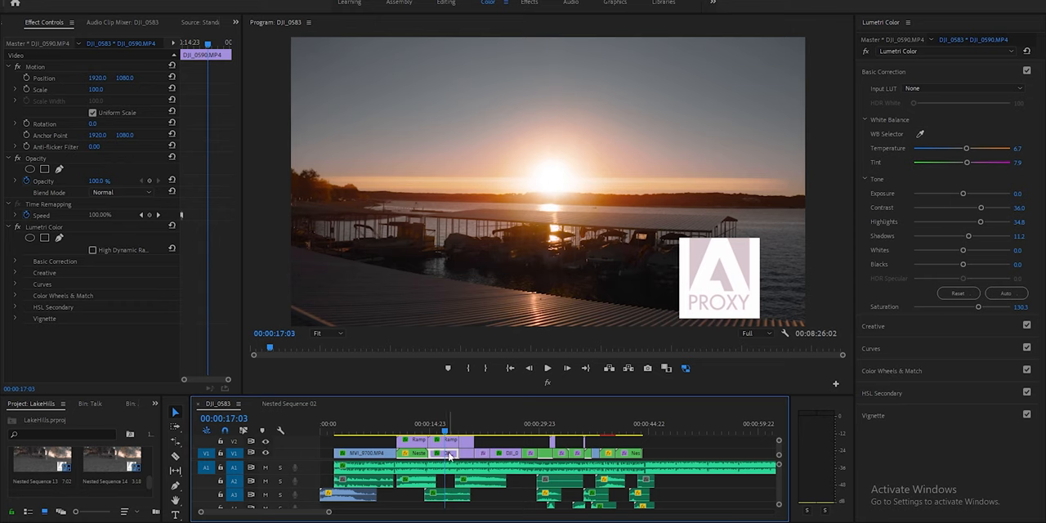
Step: Reveal the sunset clip in the project and bring up DJI_0590.MP4's context menu
{"action": "right_click", "coordinate": [448, 454]}
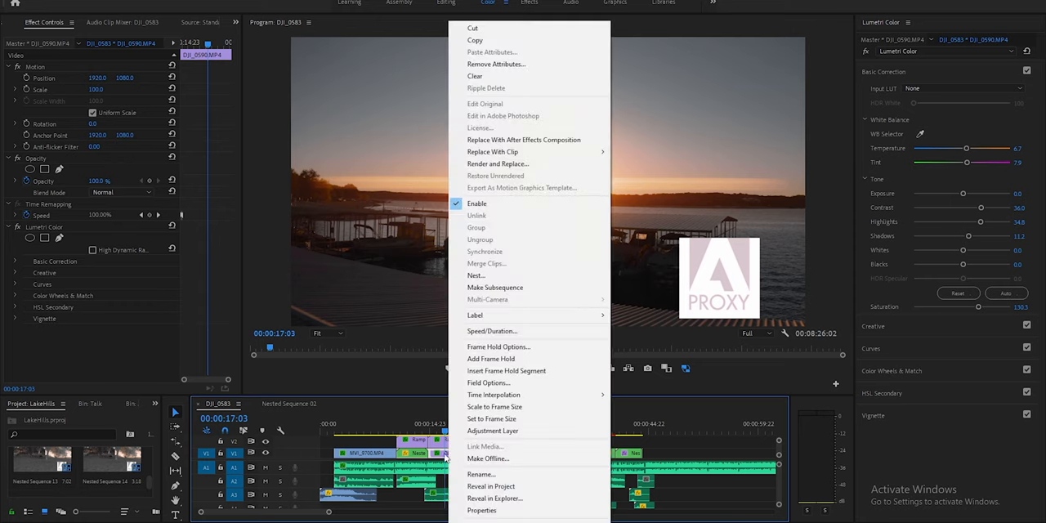
{"action": "mouse_move", "coordinate": [475, 276]}
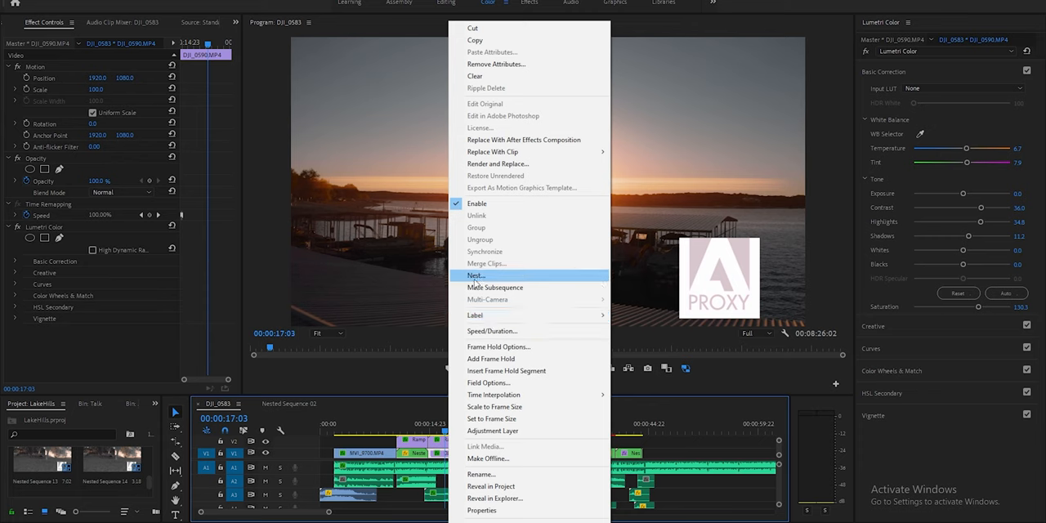
{"action": "mouse_move", "coordinate": [490, 486]}
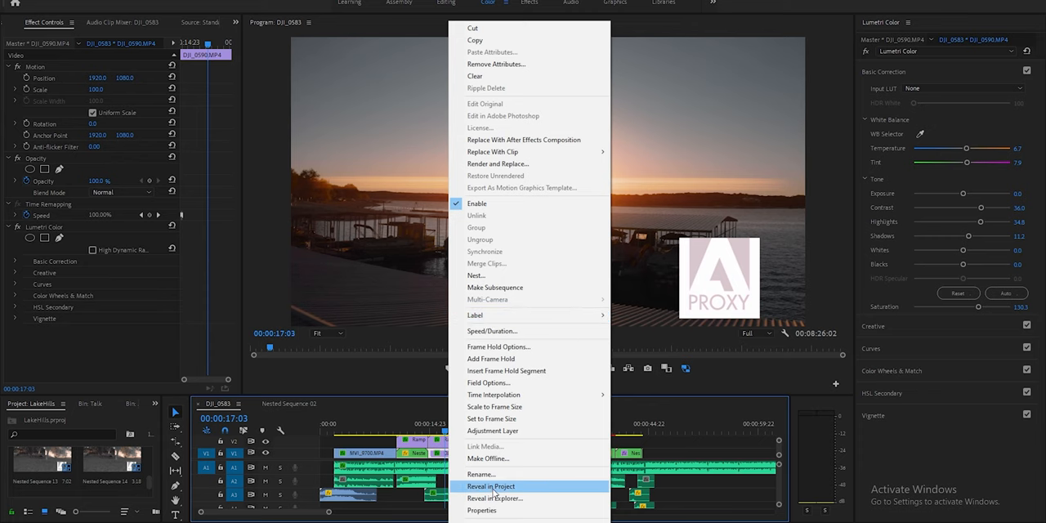
{"action": "left_click", "coordinate": [490, 486]}
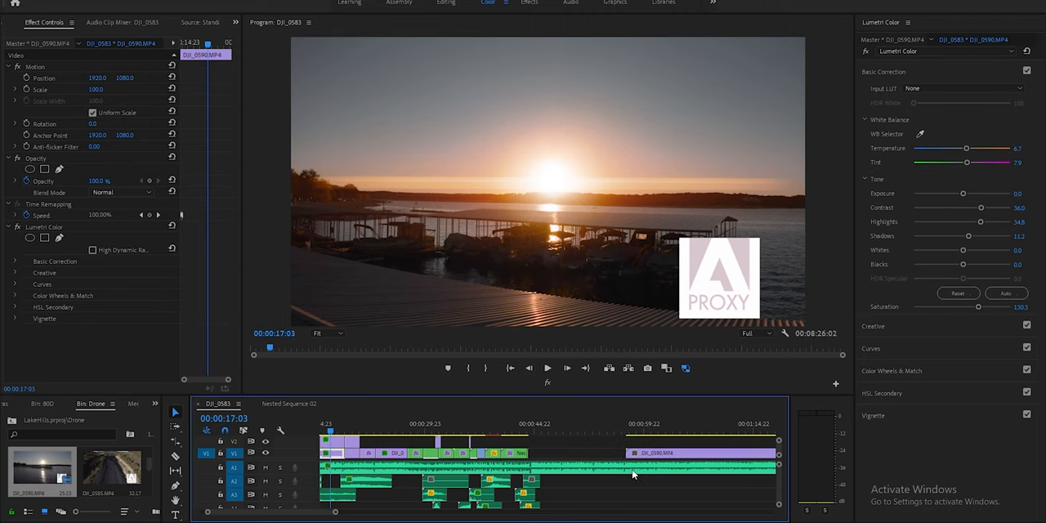
{"action": "right_click", "coordinate": [633, 474]}
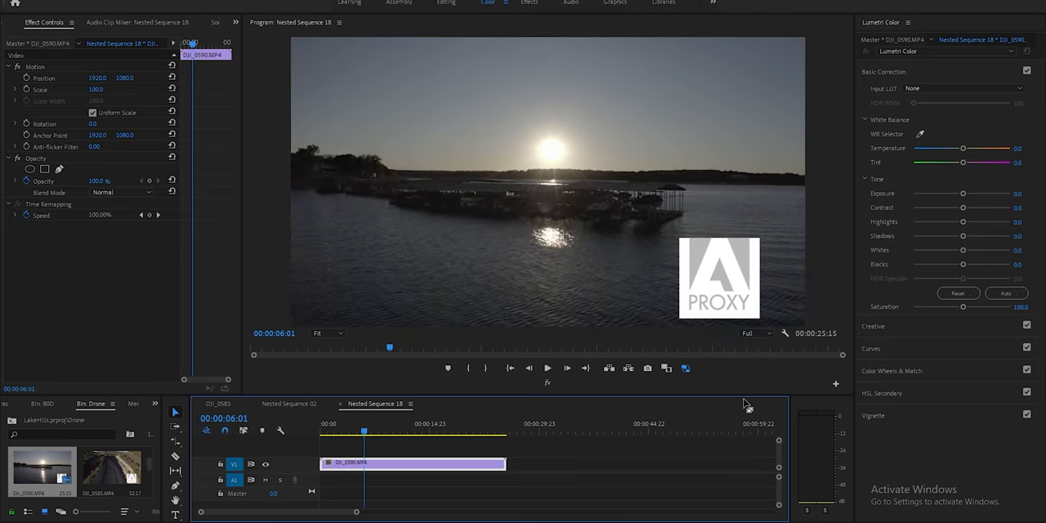
{"action": "mouse_move", "coordinate": [1019, 196]}
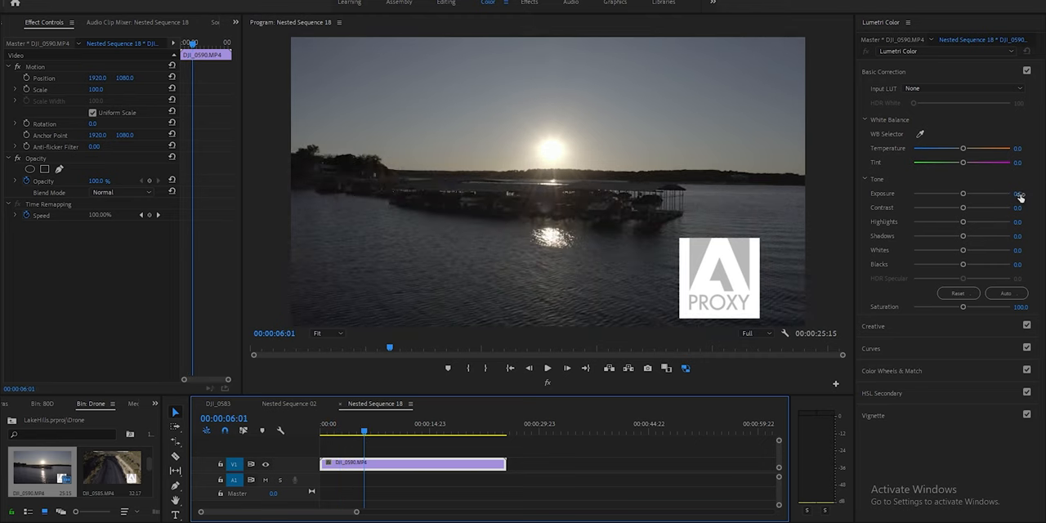
Step: Set Lumetri Contrast 75.3, Highlights 44.9, Temperature -23.6, and bend the Hue vs Hue curve
{"action": "left_click_drag", "start_coordinate": [962, 207], "coordinate": [997, 207]}
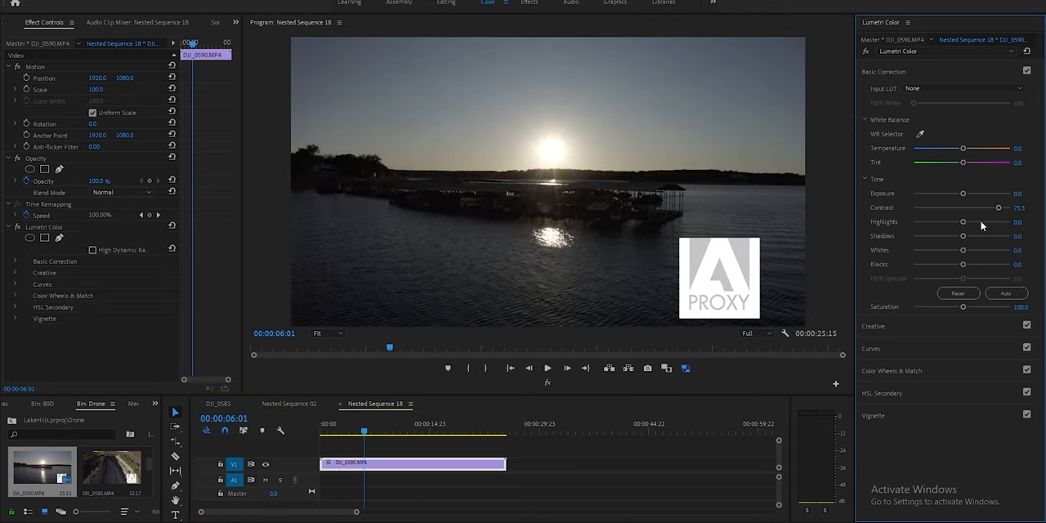
{"action": "left_click_drag", "start_coordinate": [963, 221], "coordinate": [984, 222]}
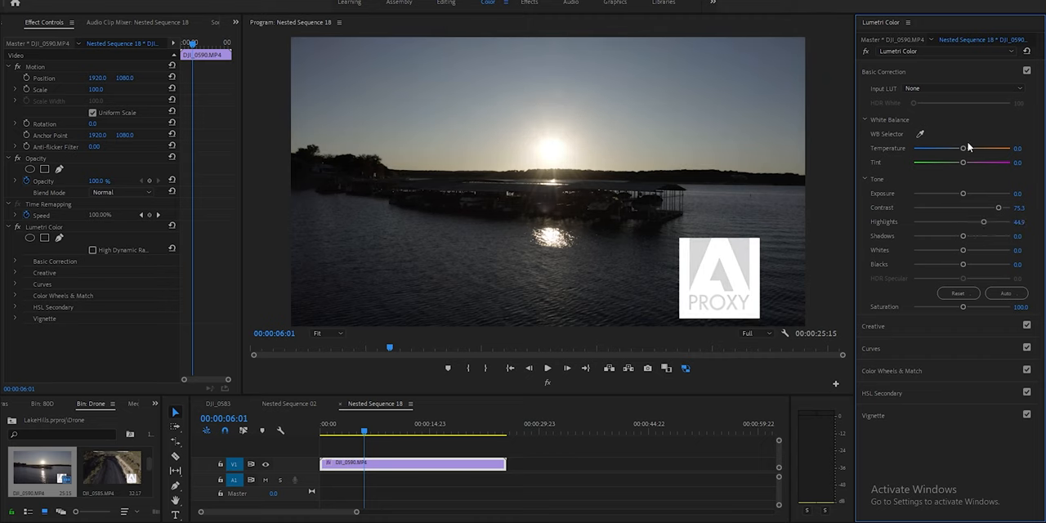
{"action": "left_click_drag", "start_coordinate": [962, 148], "coordinate": [951, 148]}
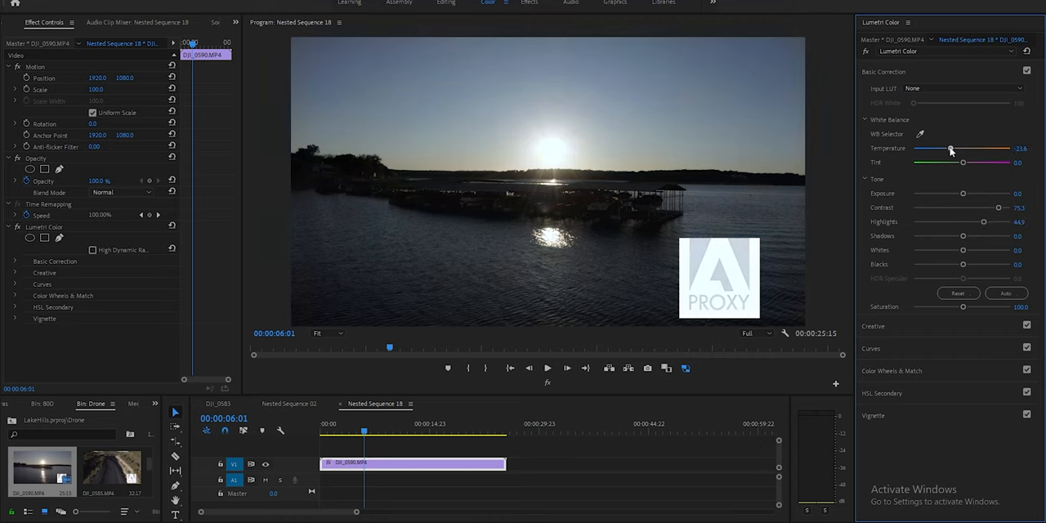
{"action": "left_click_drag", "start_coordinate": [950, 148], "coordinate": [953, 148]}
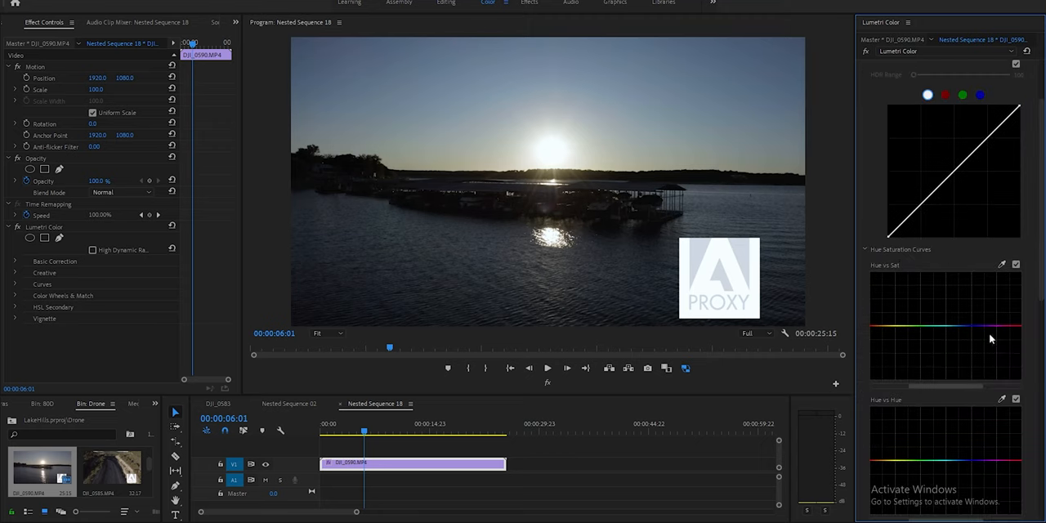
{"action": "scroll", "scroll_direction": "down", "scroll_amount": 3}
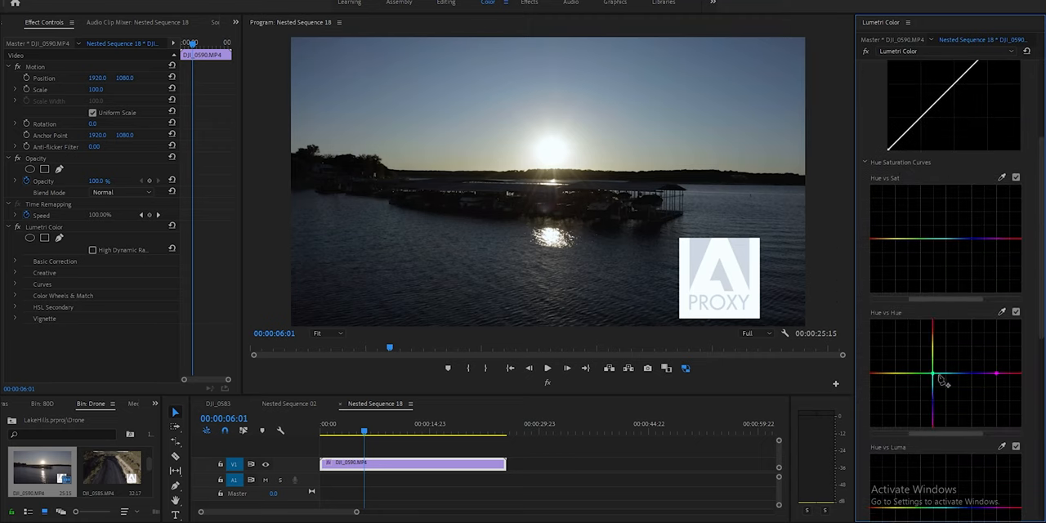
{"action": "left_click_drag", "start_coordinate": [939, 378], "coordinate": [958, 368]}
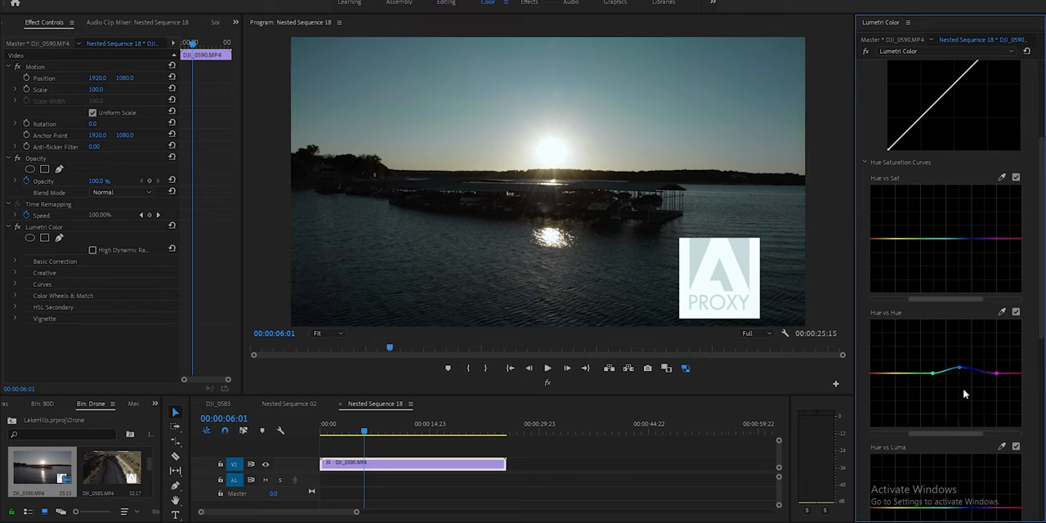